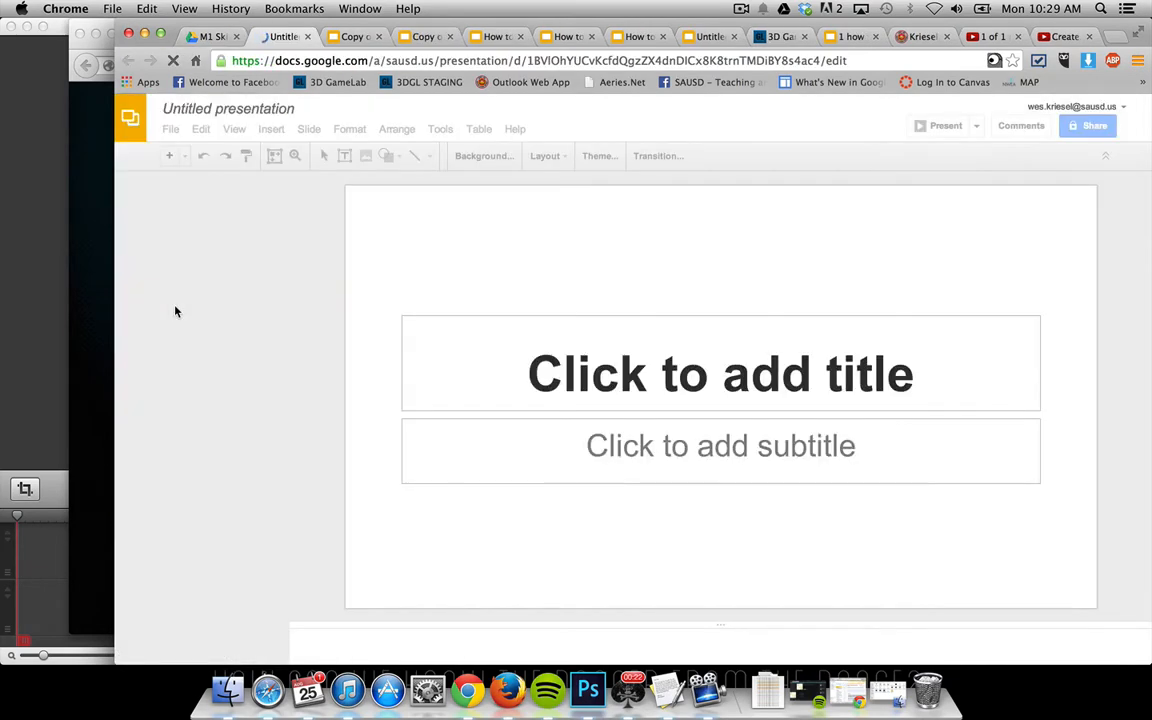
Apply the Light Gradient theme to the new presentation from the Choose a theme dialog
click(596, 156)
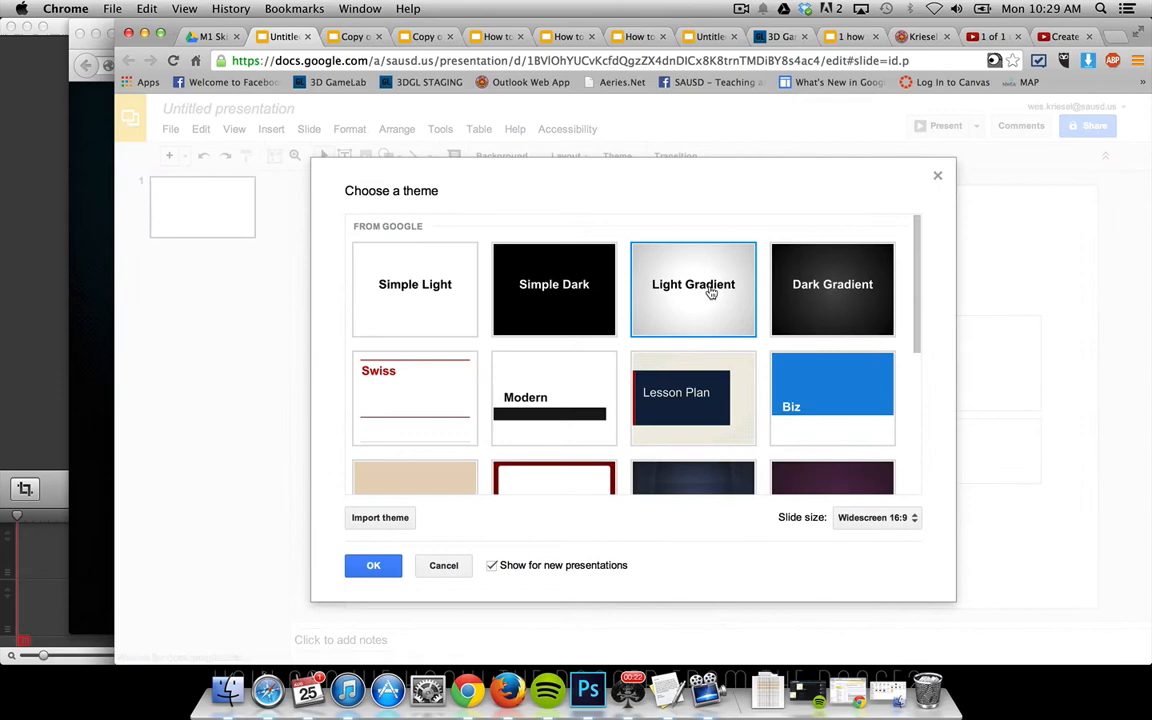
click(372, 564)
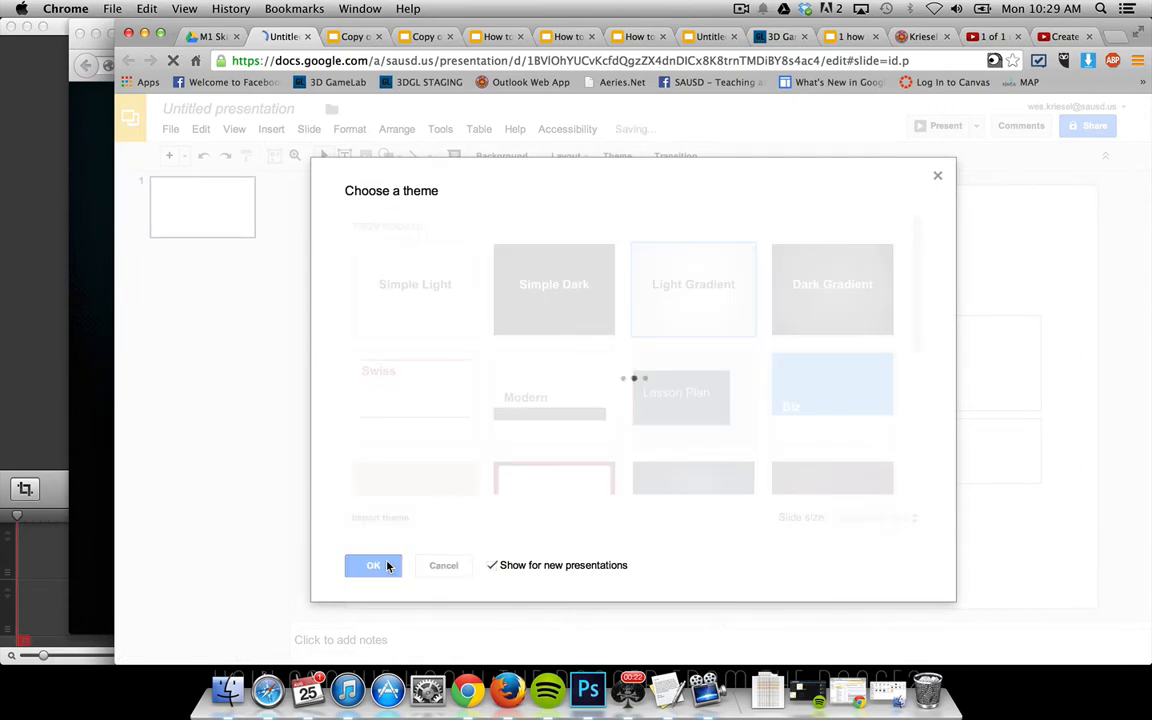
click(372, 564)
text(T)
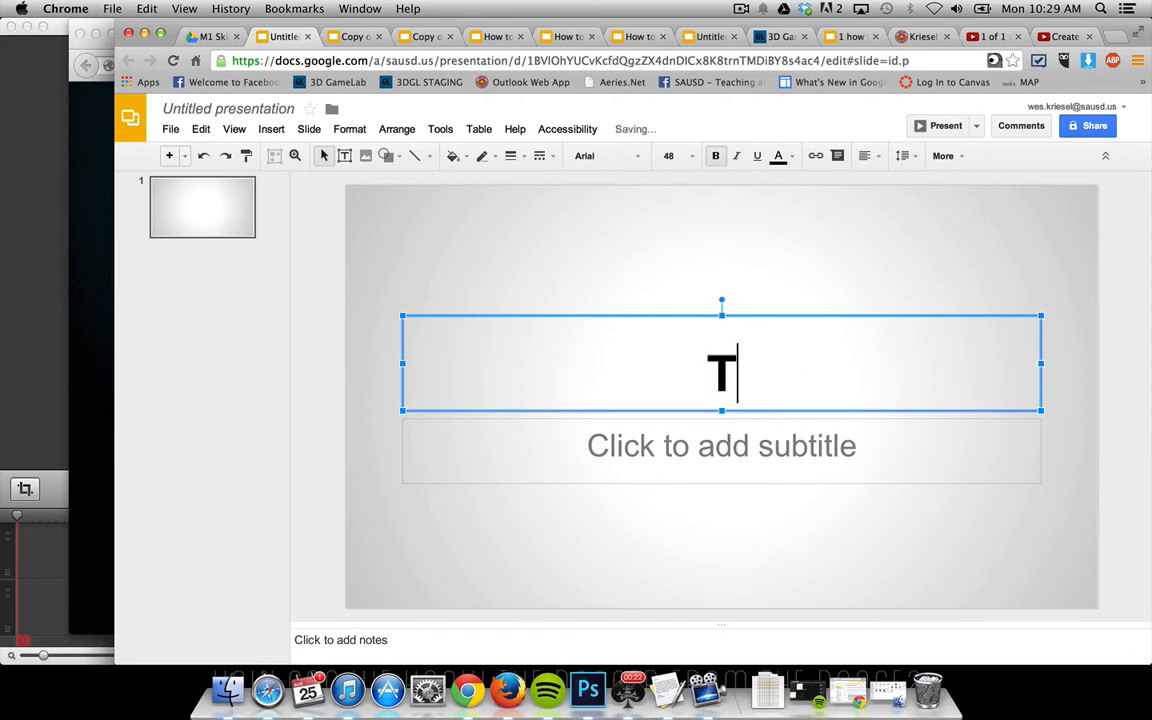
Fill the first slide with the title 'Title here' and the subtitle 'subtitle'
text(itle here)
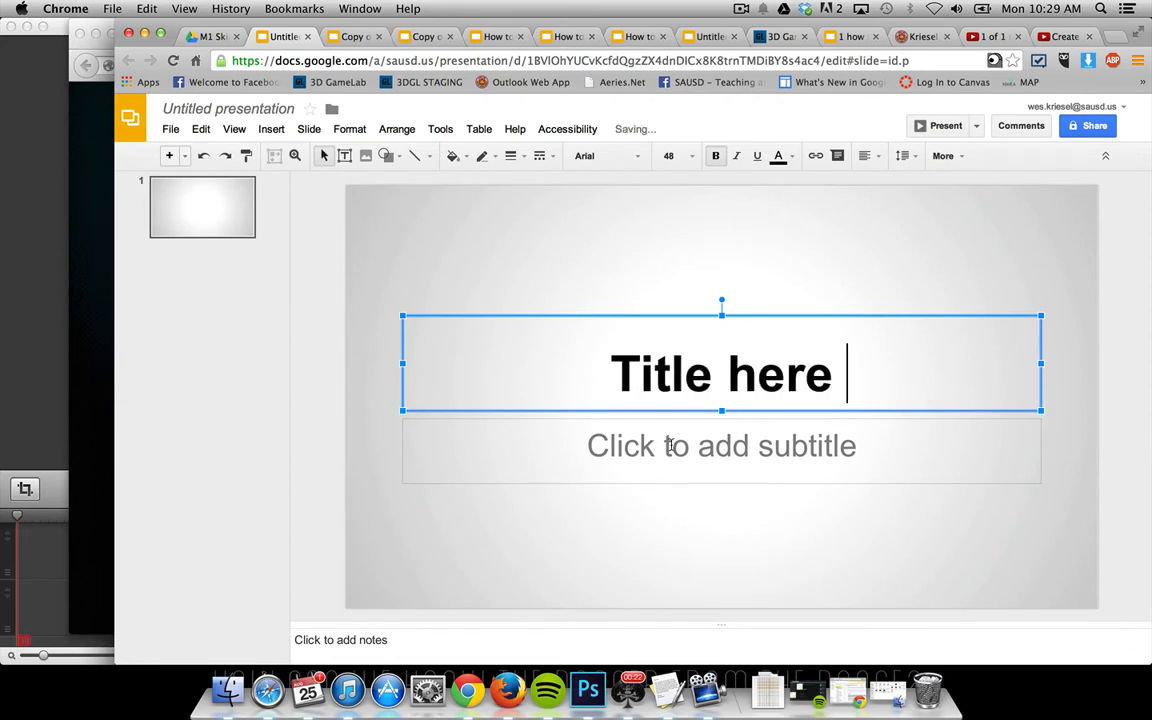
text(subtitle)
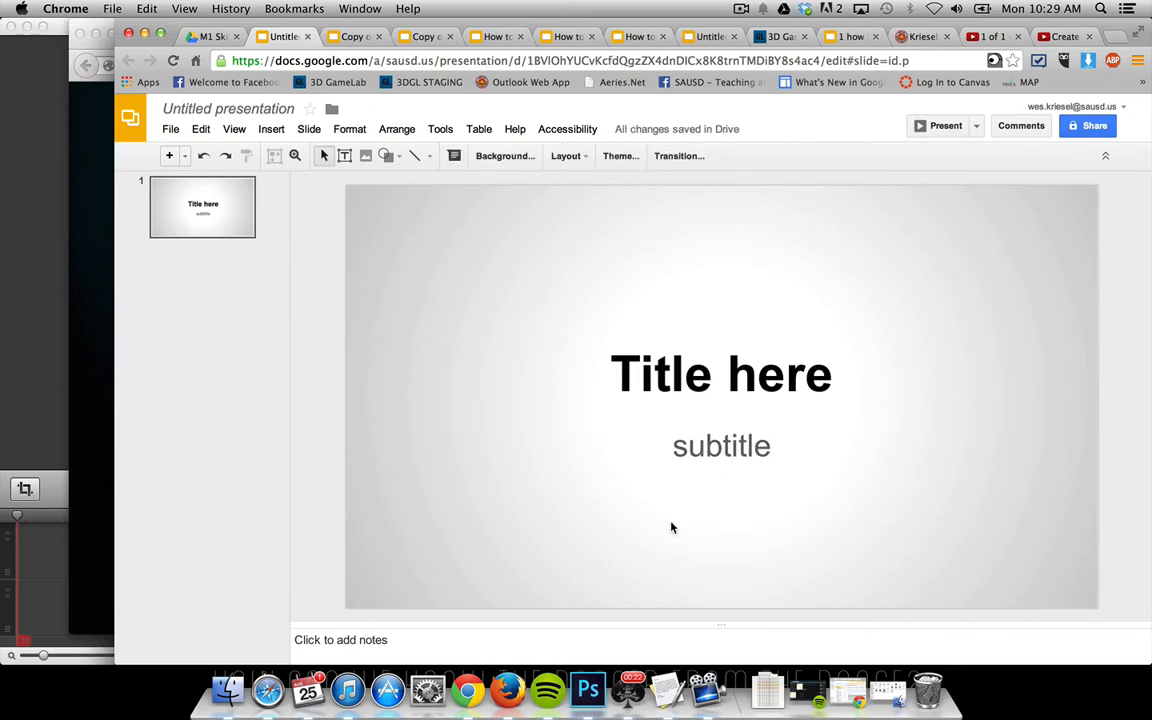
mouse_move(164, 198)
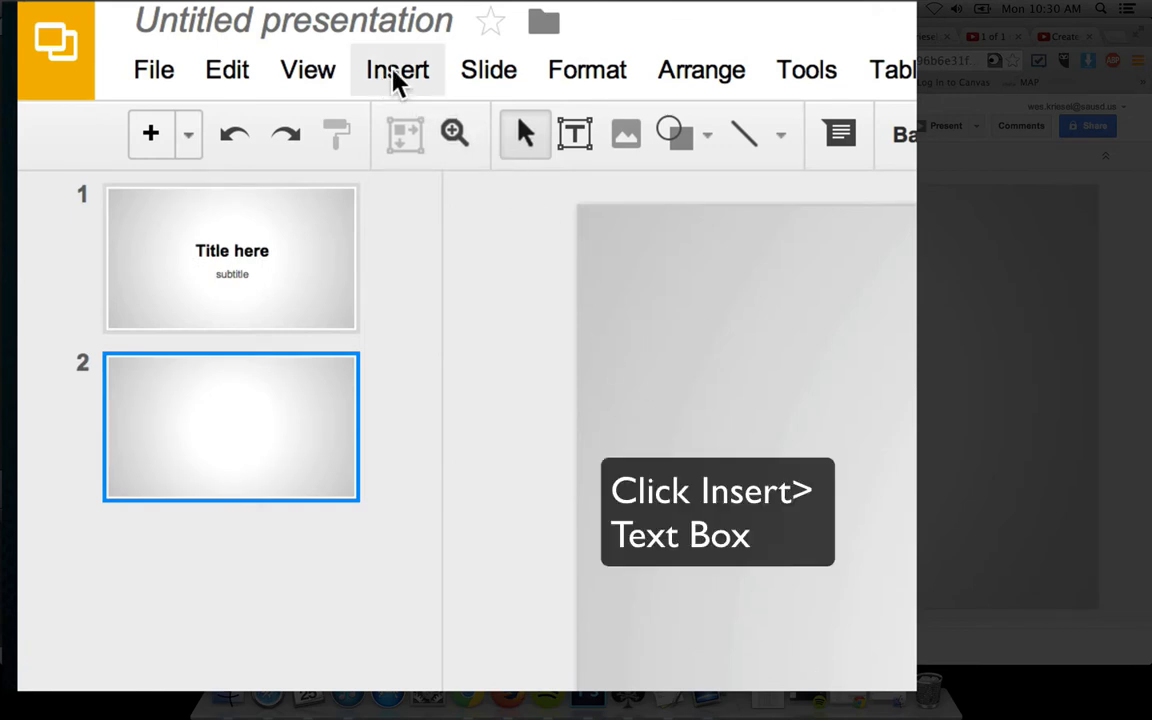
Insert a wide empty text box near the top of the blank second slide
click(576, 132)
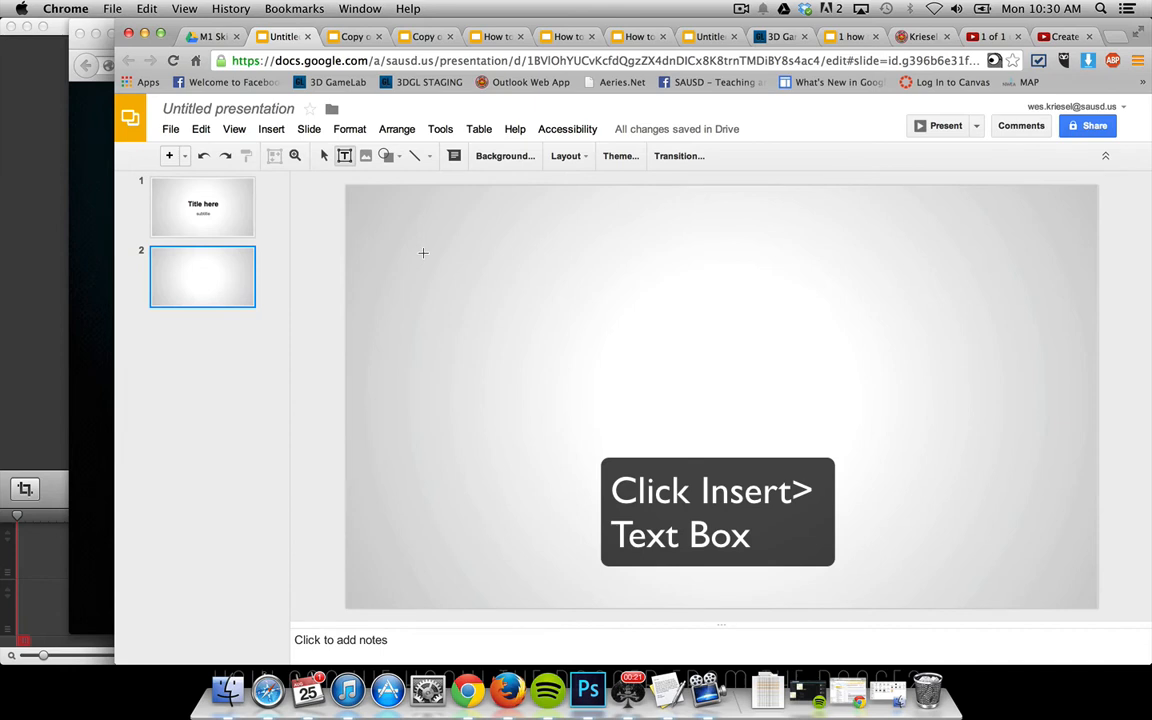
drag(424, 252, 1030, 320)
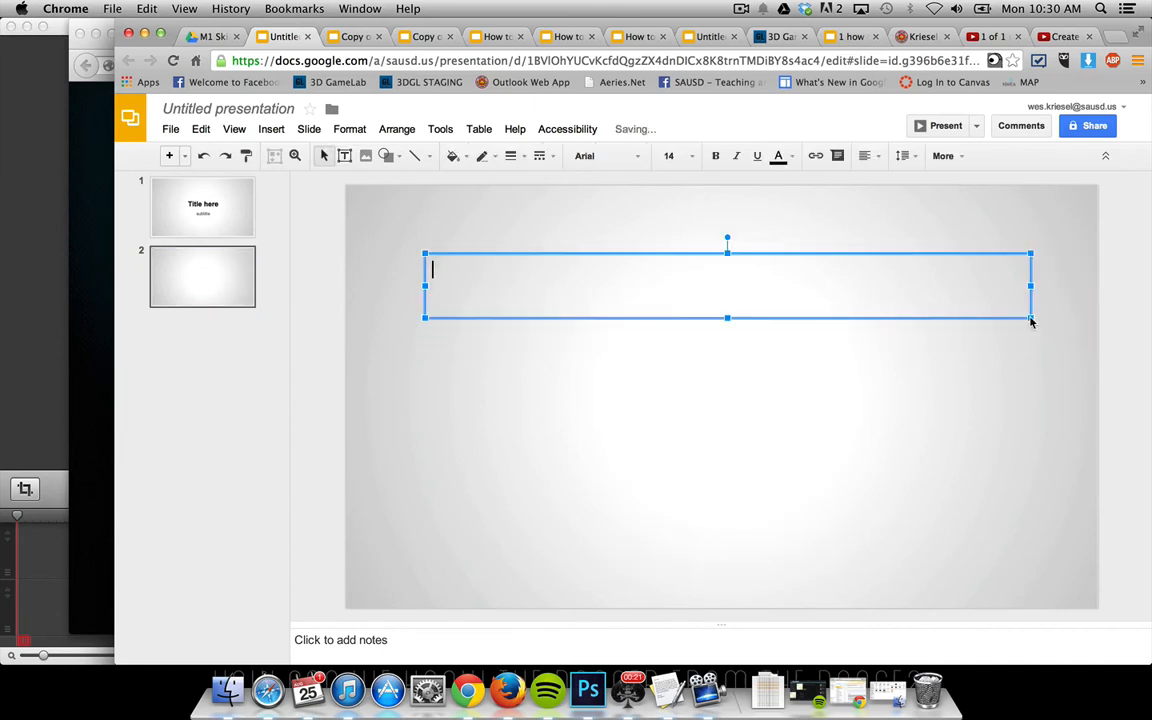
Enter 'Add text to my Google Presentation' into the slide 2 text box
text(AD)
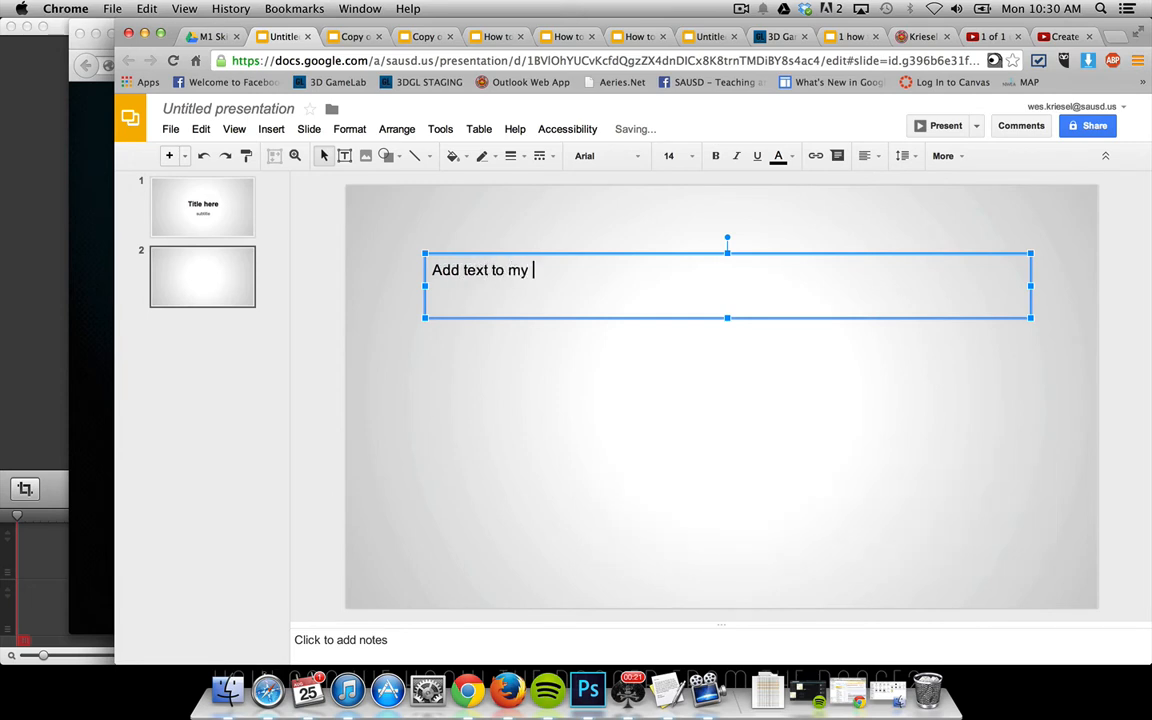
text(Goo)
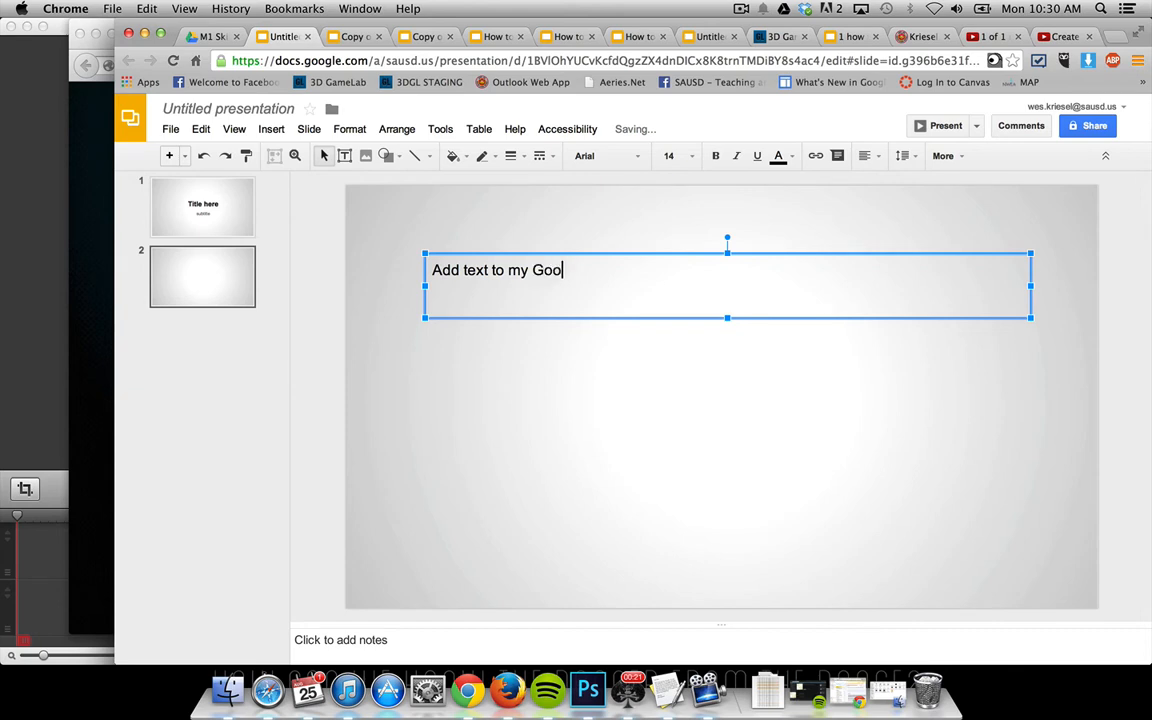
text(gle Preesentation)
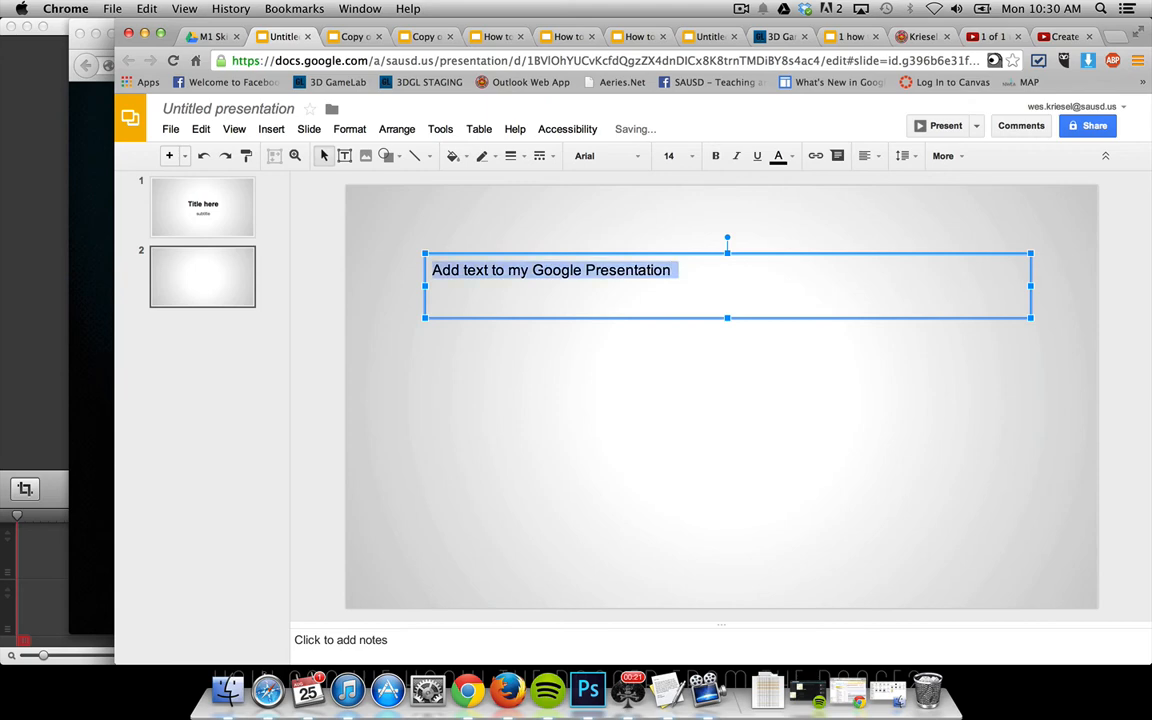
Set the slide 2 text to 72-point Droid Serif so it spans three lines
click(690, 156)
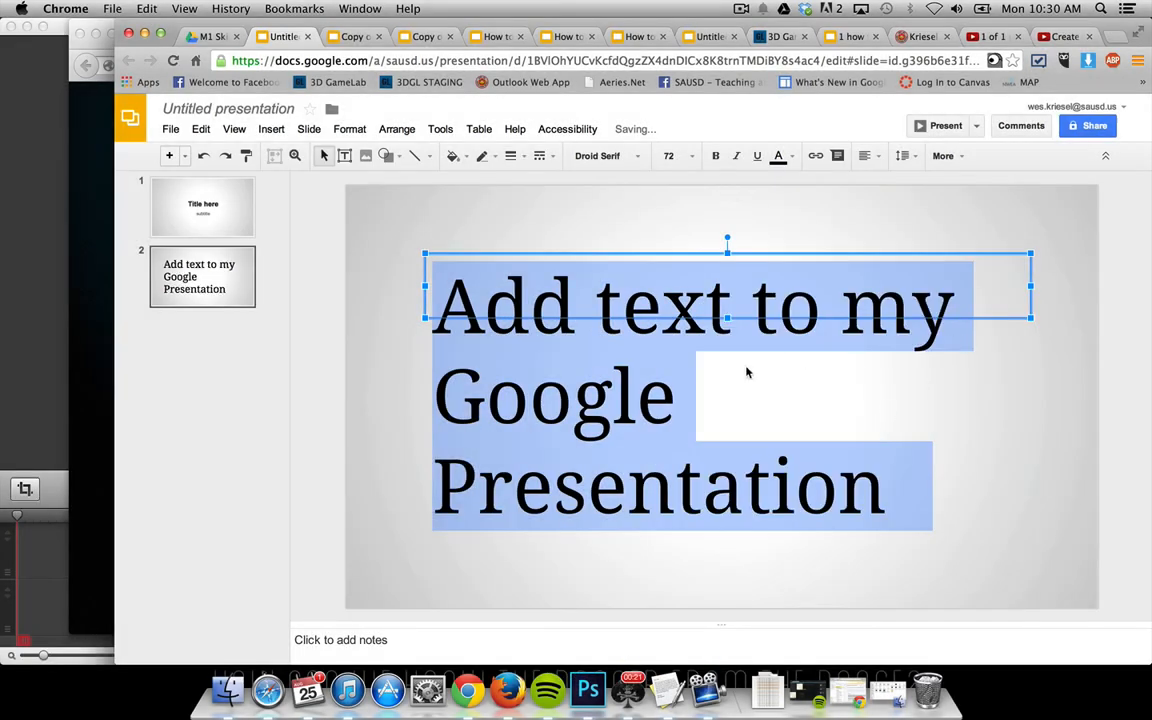
click(864, 156)
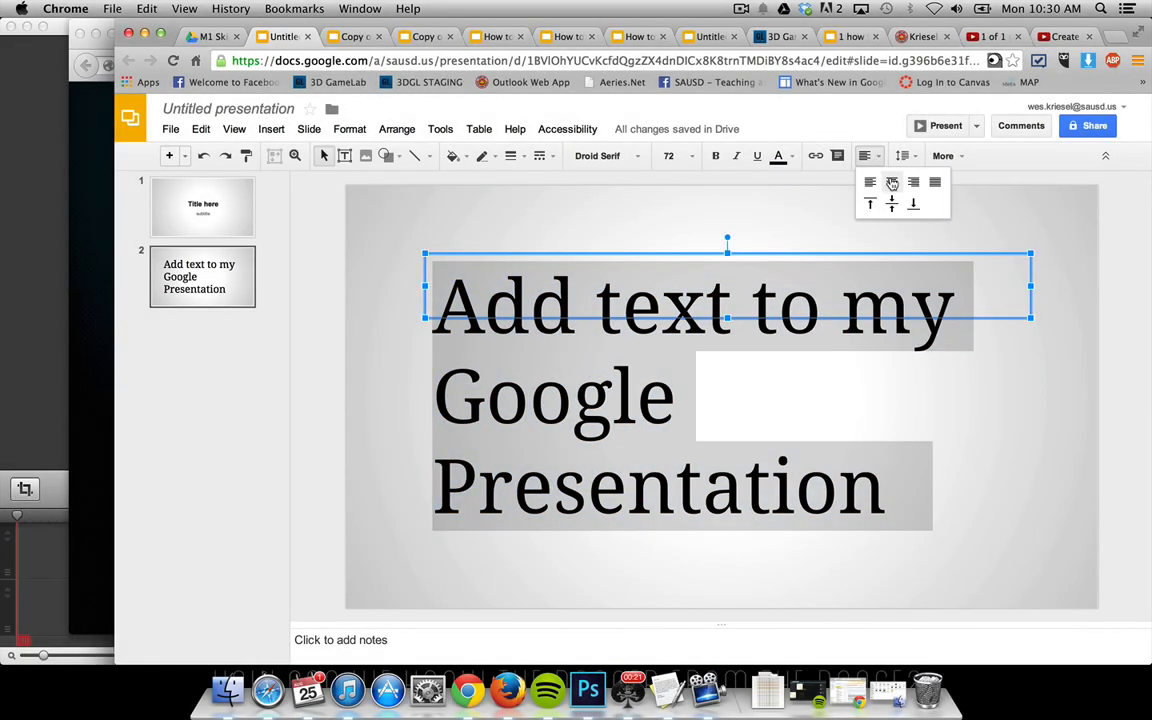